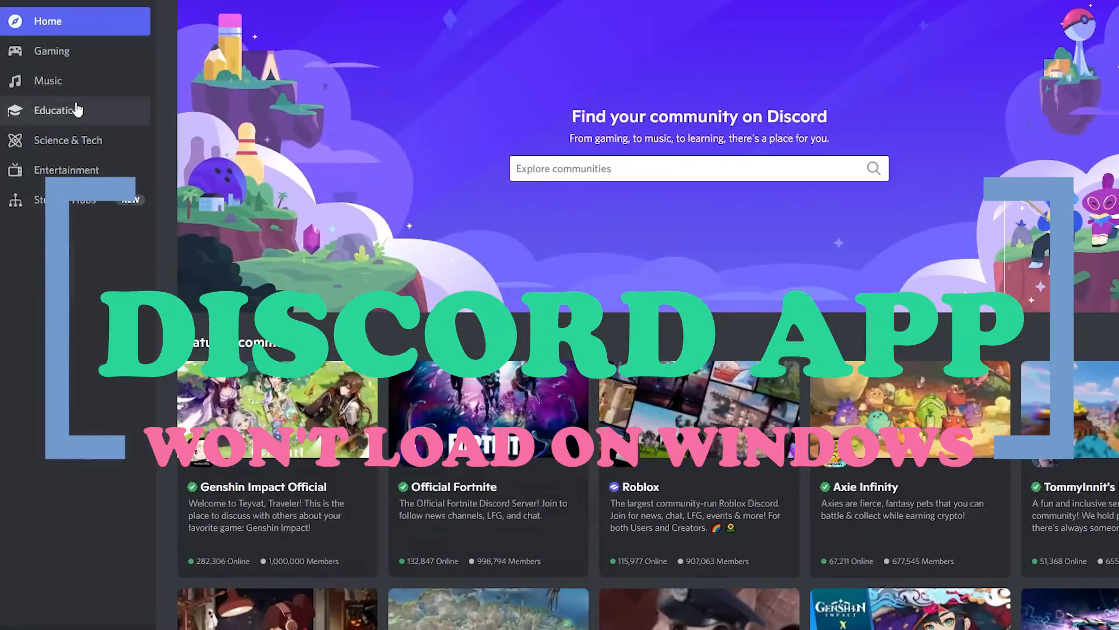
End the Discord (32 bit) task in Task Manager, then close Task Manager
scroll(down, 3)
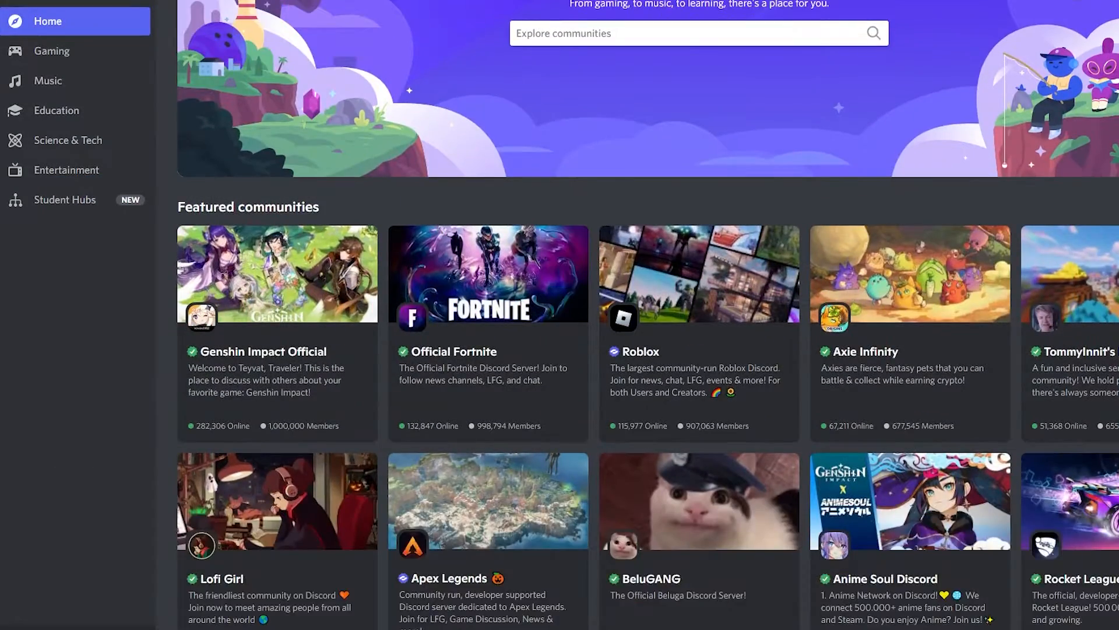
scroll(down, 3)
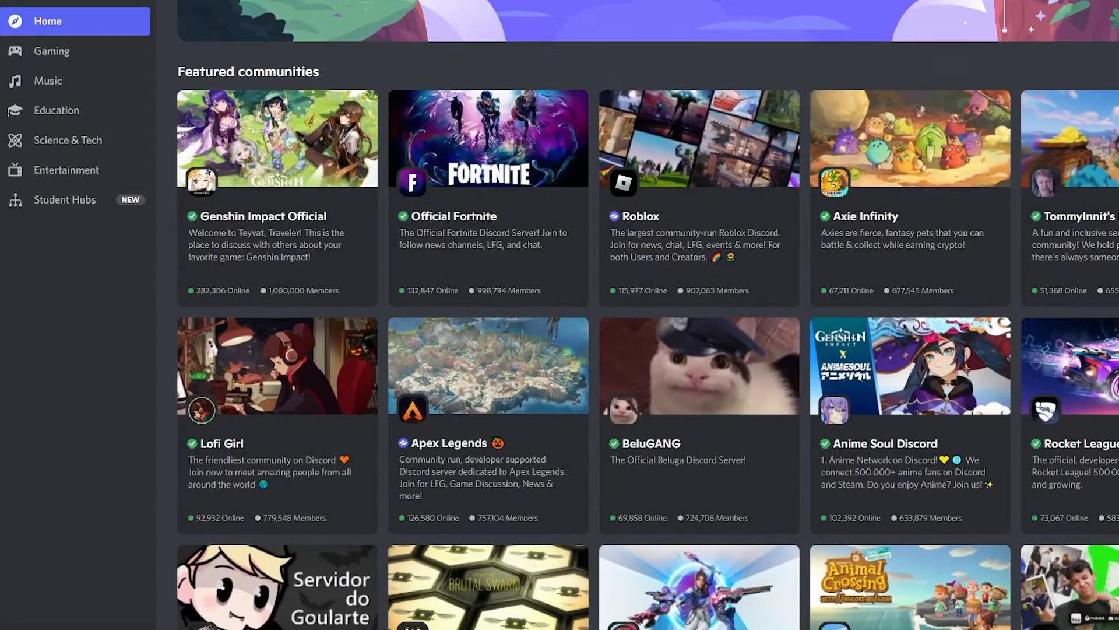
scroll(down, 3)
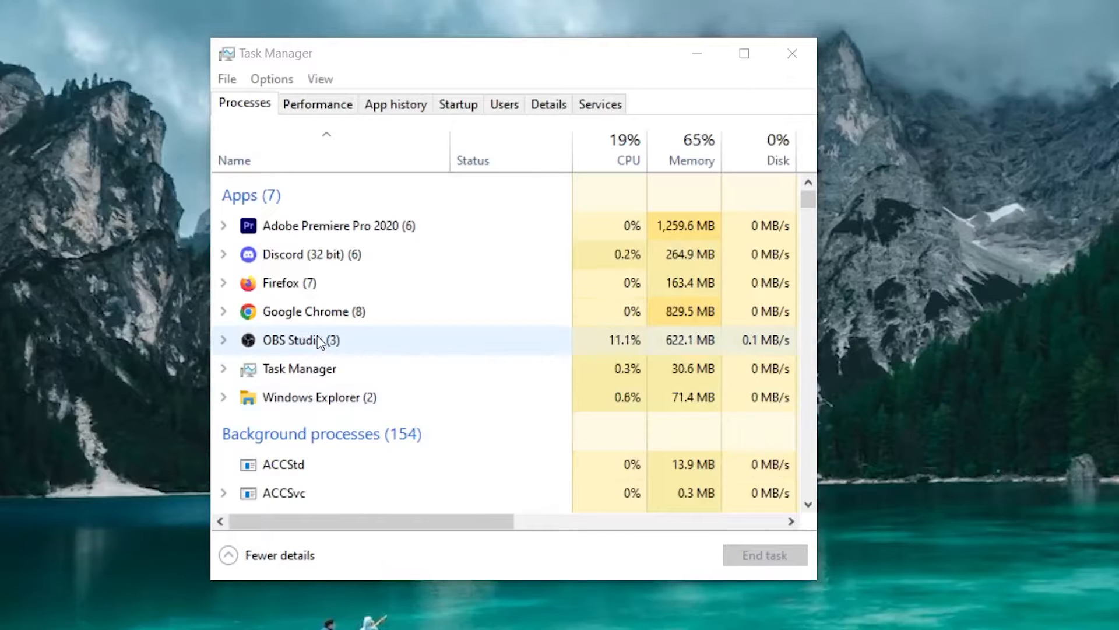
click(312, 254)
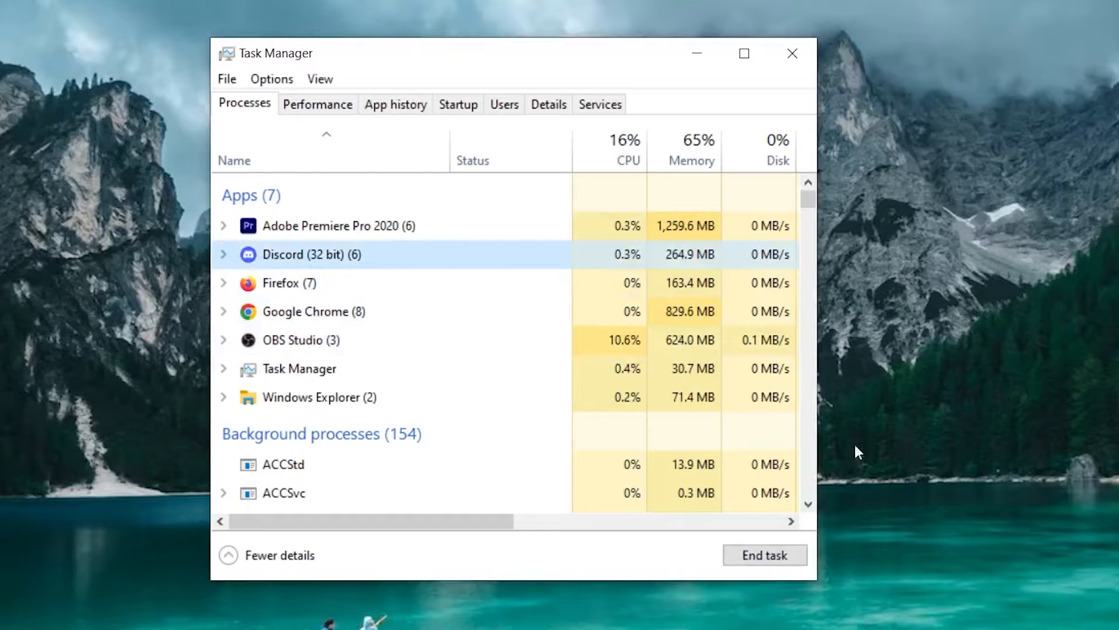
click(764, 554)
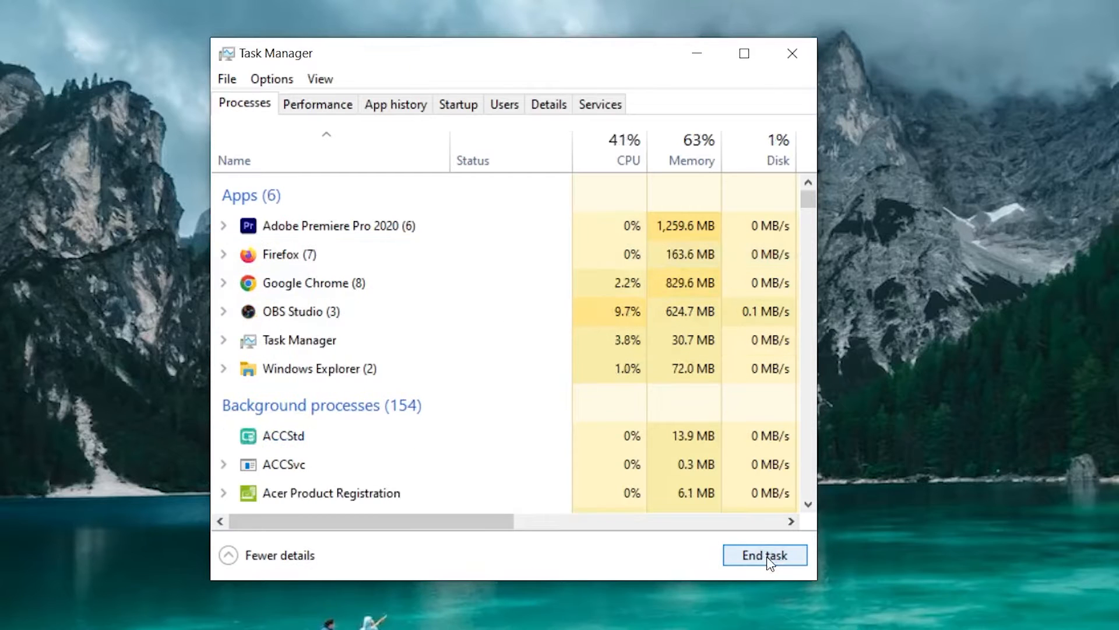
mouse_move(791, 54)
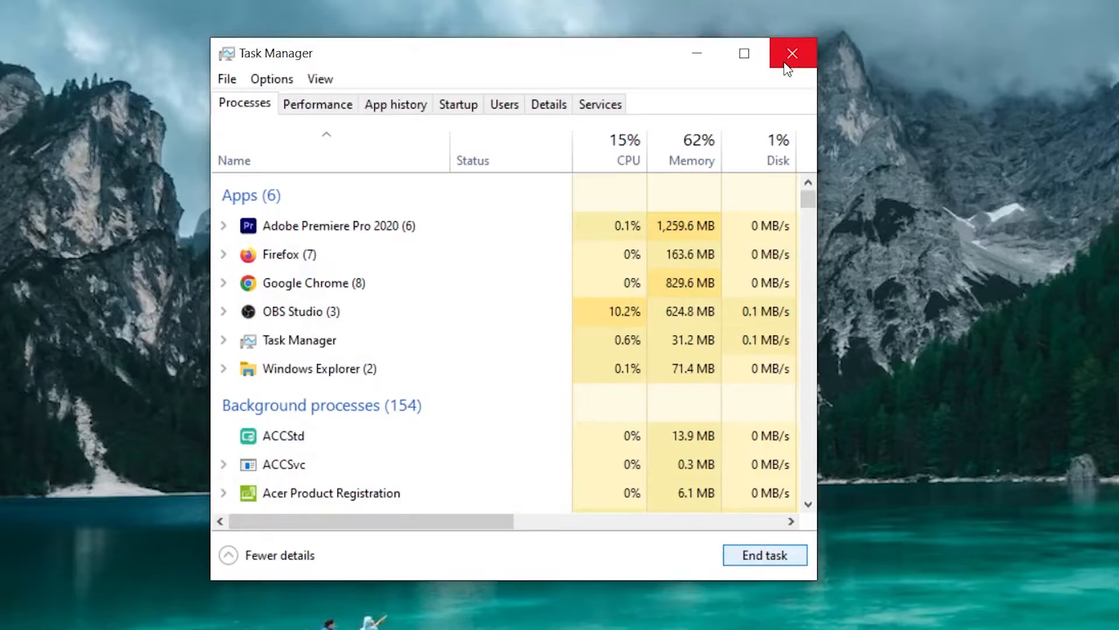
click(792, 53)
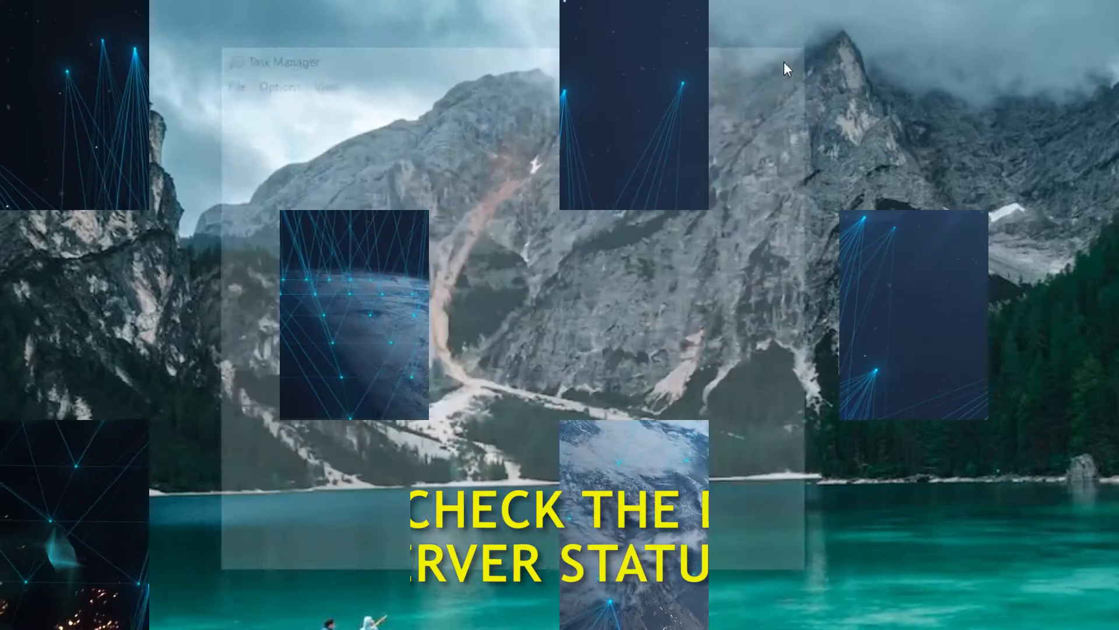
text(https://discordstatus.com/)
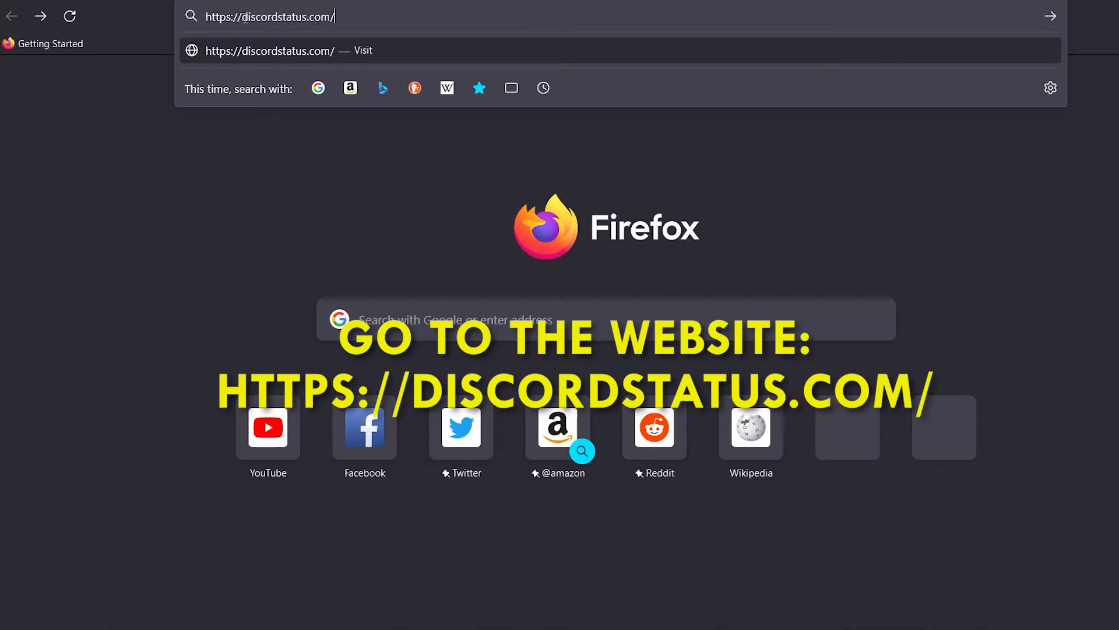
Load discordstatus.com and review system status and past incidents, returning to the top
key(Return)
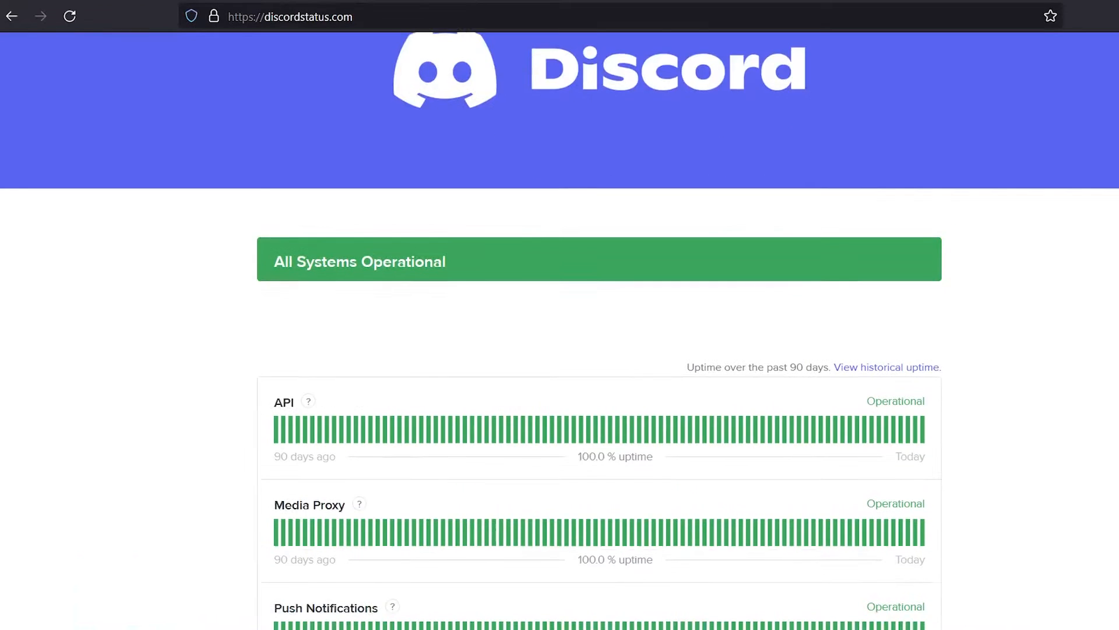
scroll(down, 3)
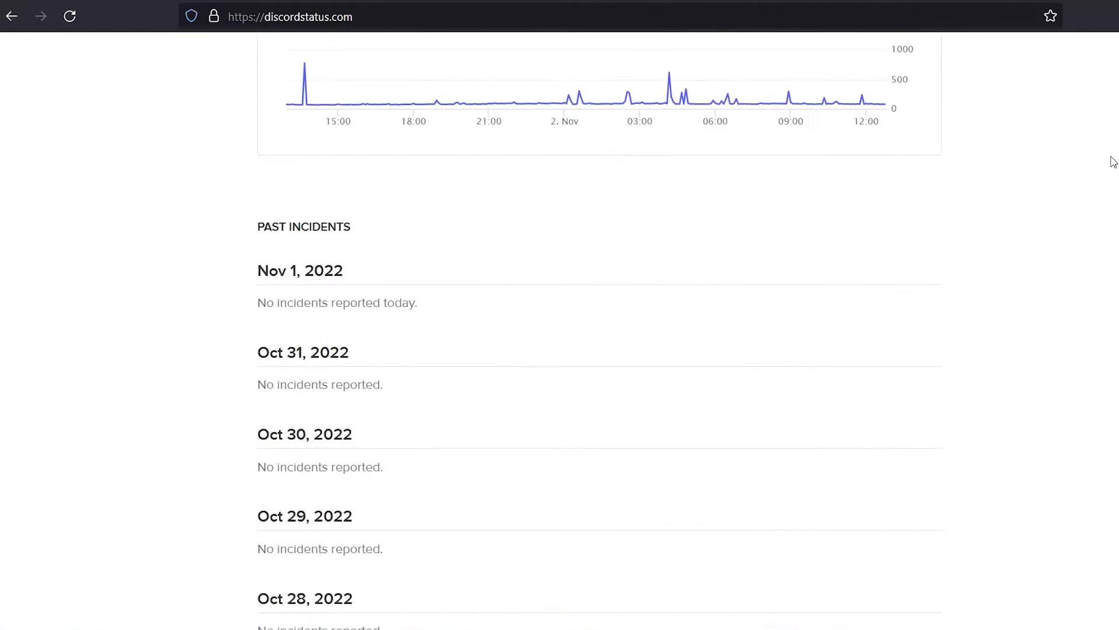
scroll(down, 3)
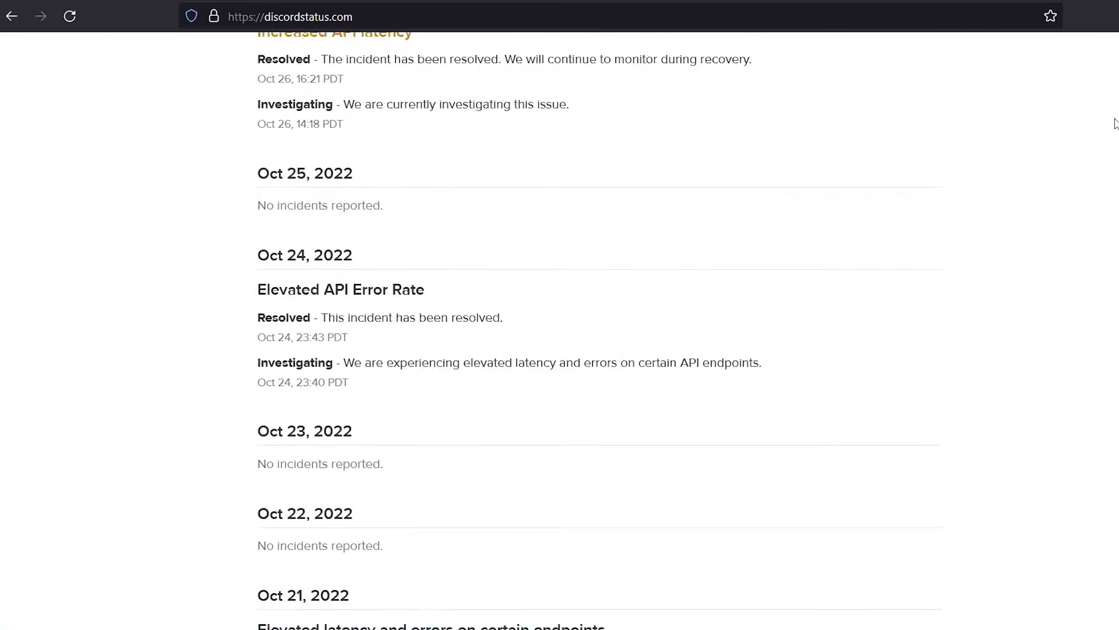
scroll(up, 3)
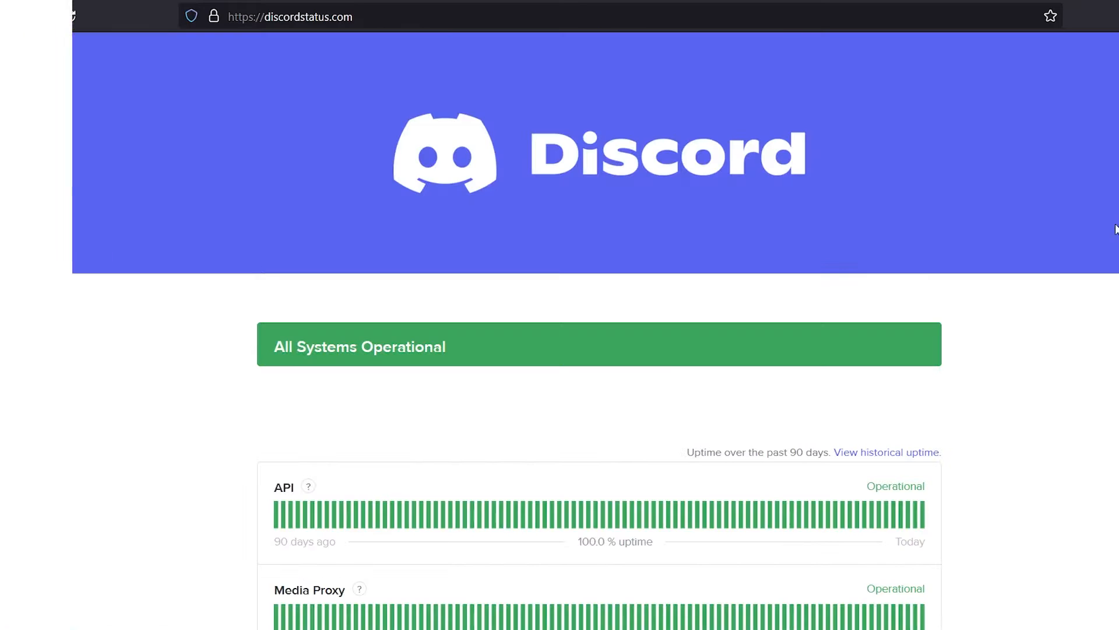